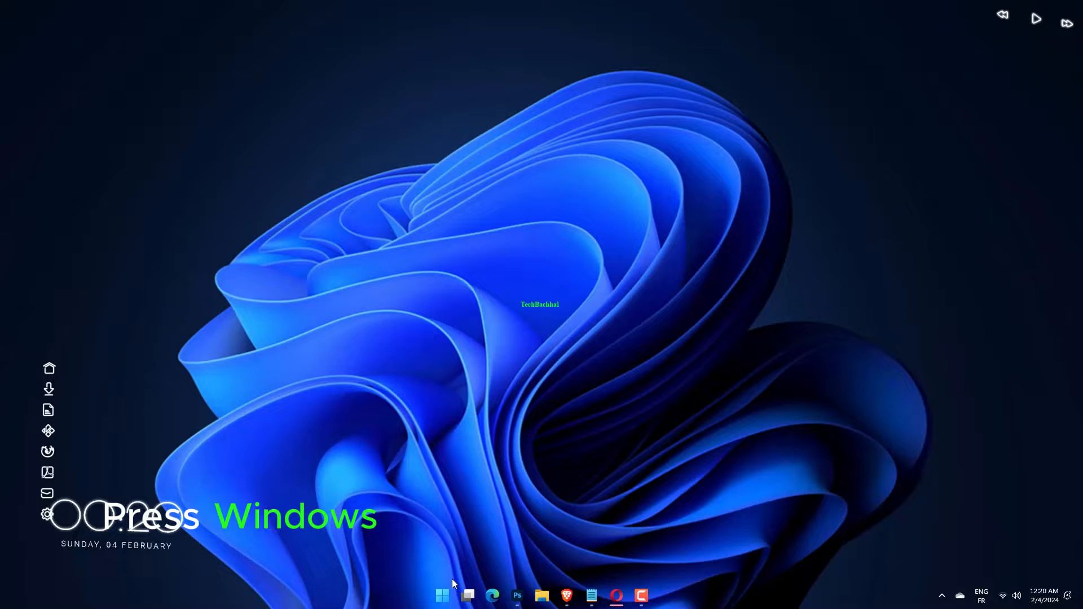
# Search Windows for 'control panel' so Control Panel shows as the best match.
pyautogui.press('win+s')
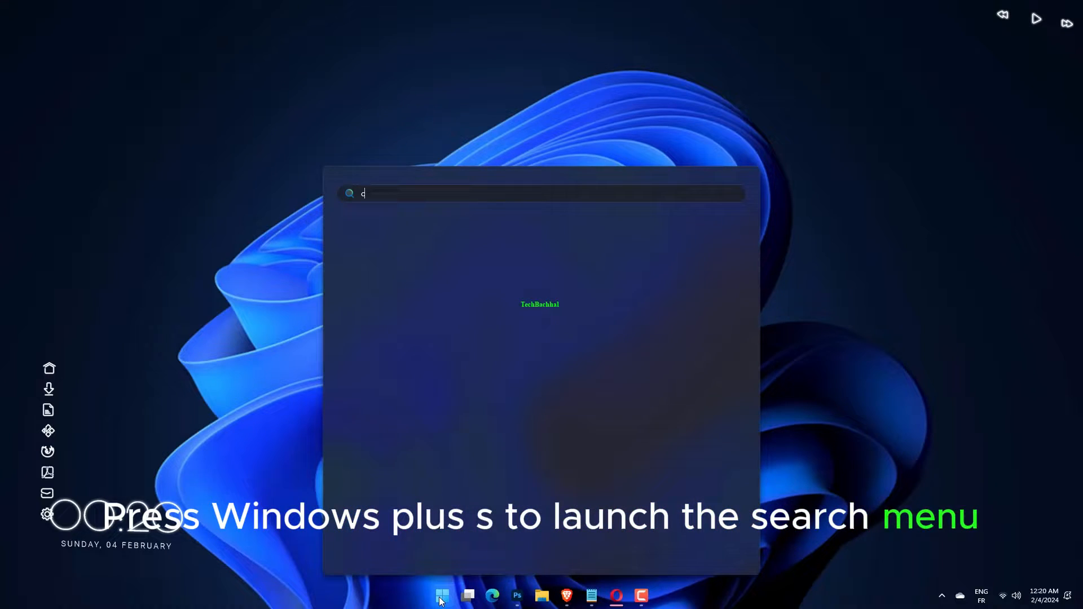
pyautogui.write('ontrol Panel')
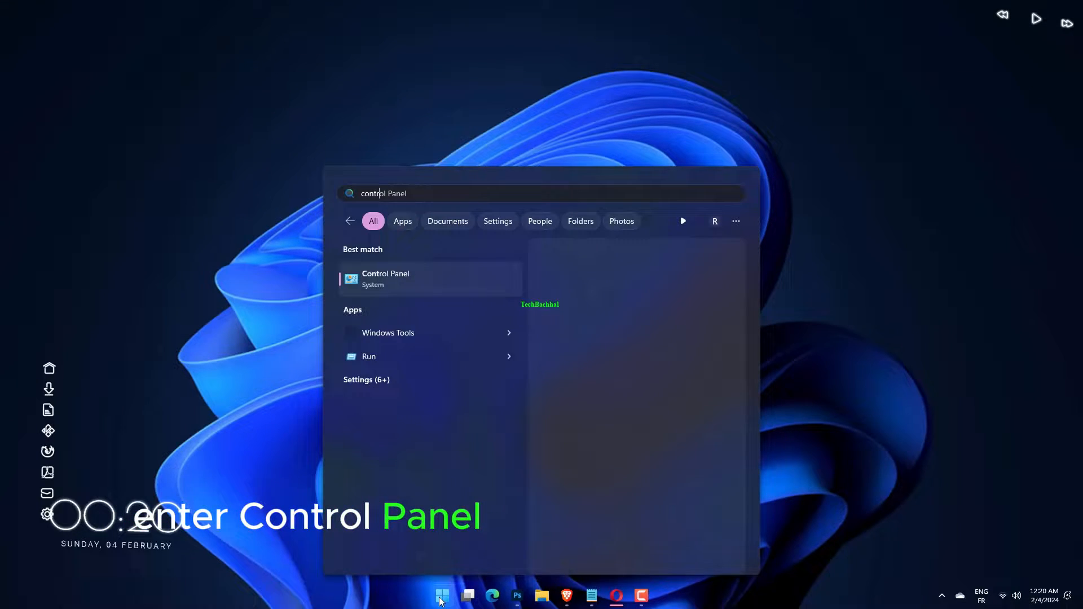
pyautogui.write('control panel')
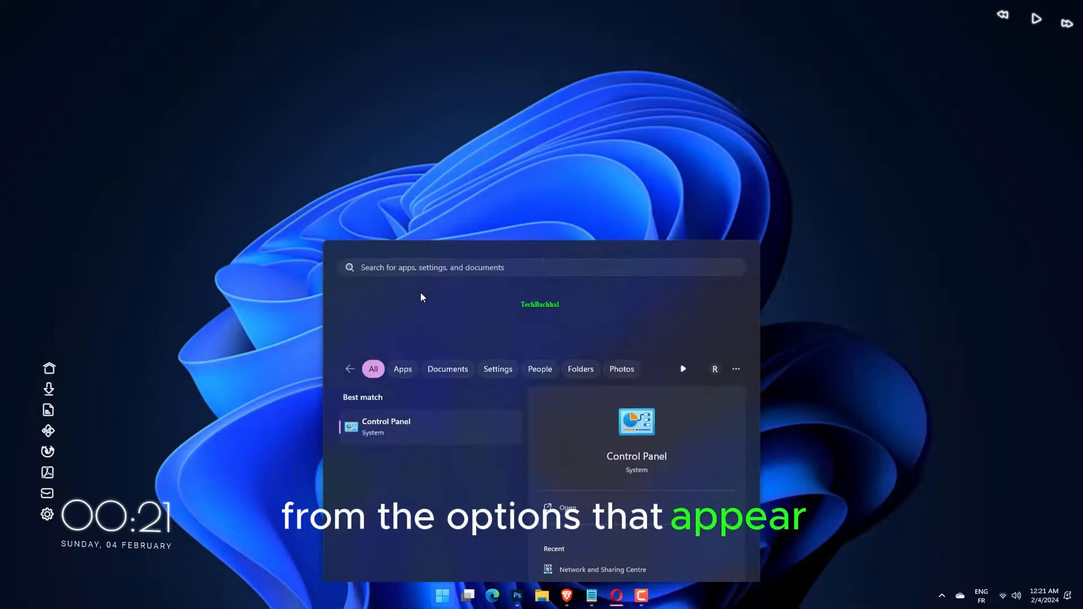
# Launch Control Panel in Category view and go through Network and Internet to Network and Sharing Centre.
pyautogui.click(386, 426)
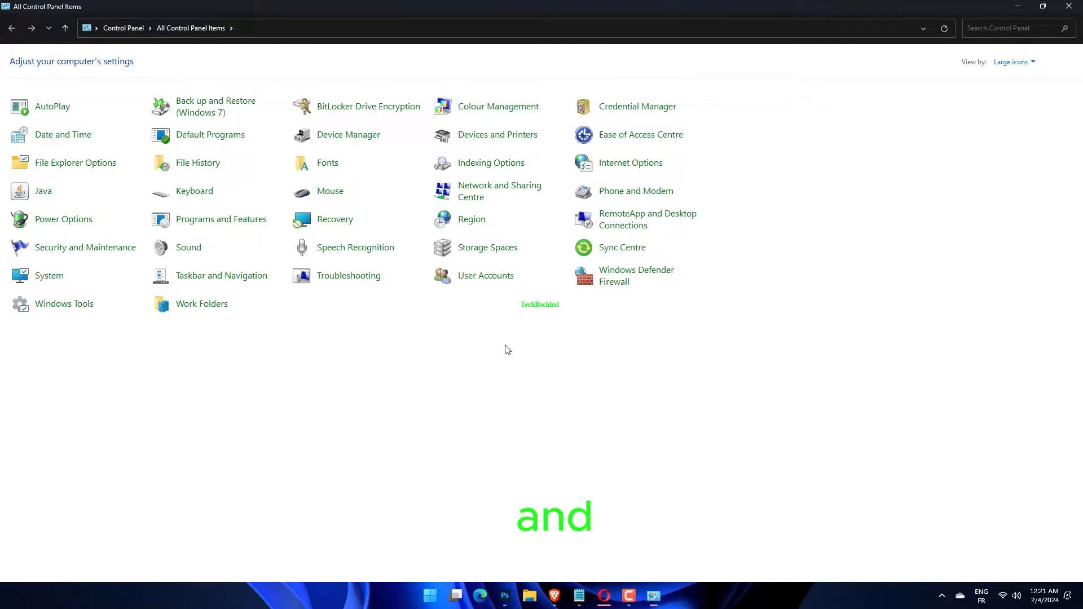
pyautogui.click(1013, 61)
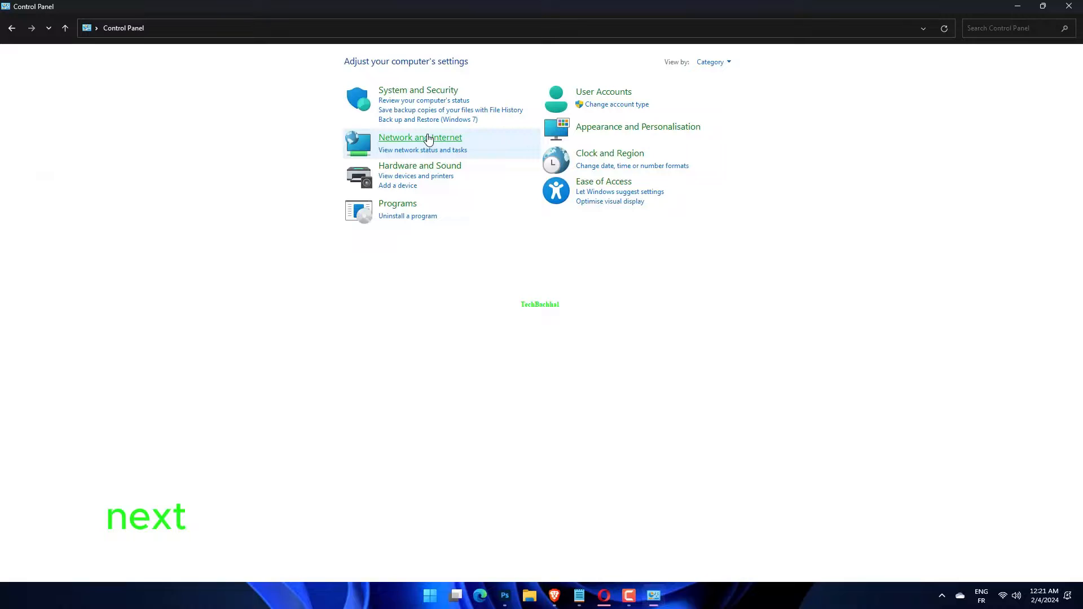
pyautogui.click(420, 136)
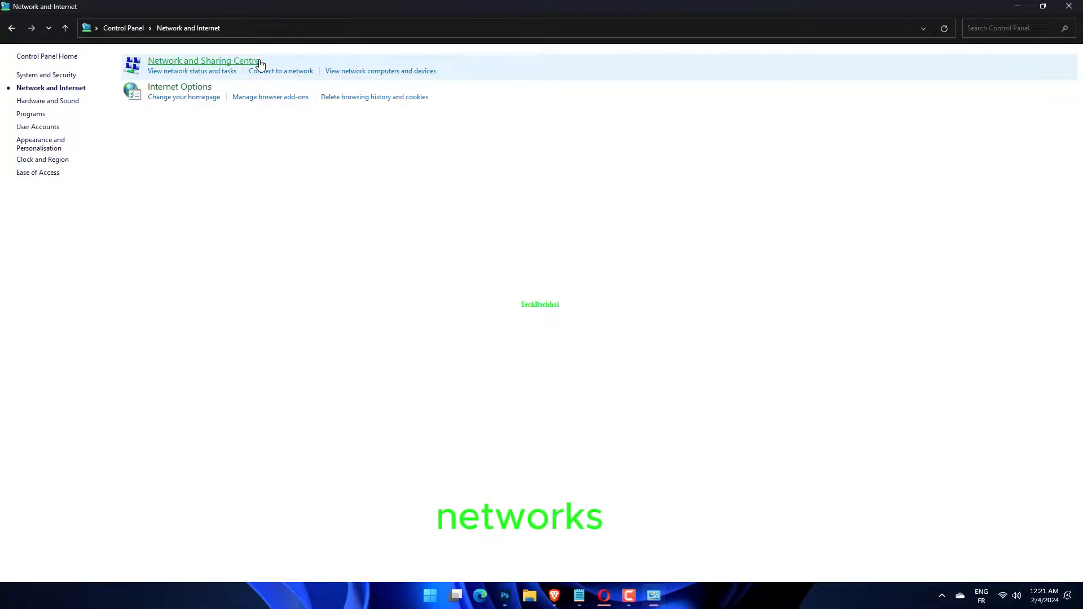
pyautogui.click(203, 60)
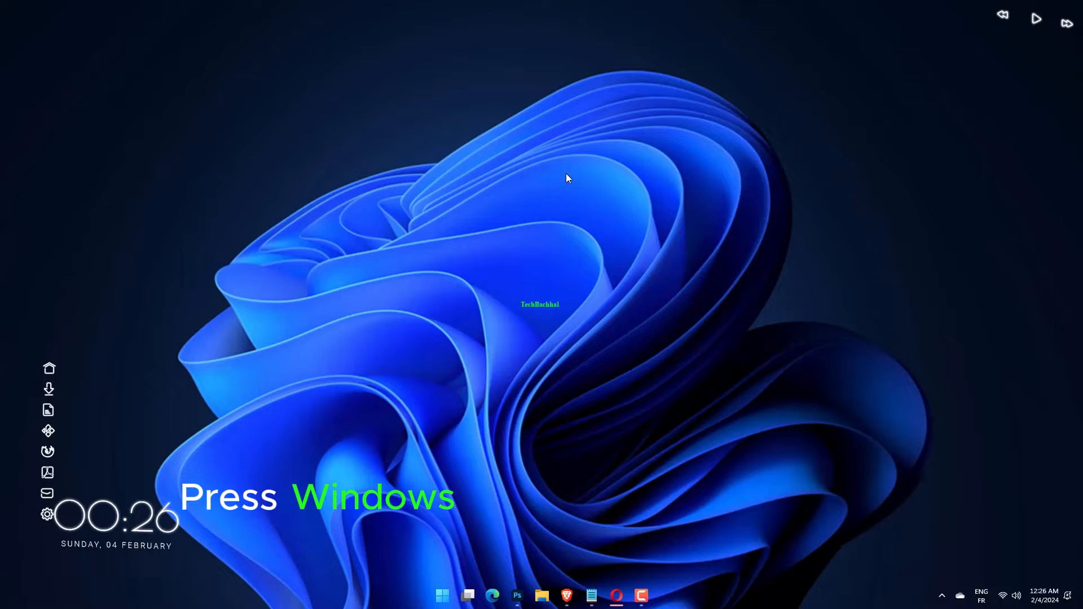
# Launch regedit from the Run dialog to bring up Registry Editor.
pyautogui.press('win+r')
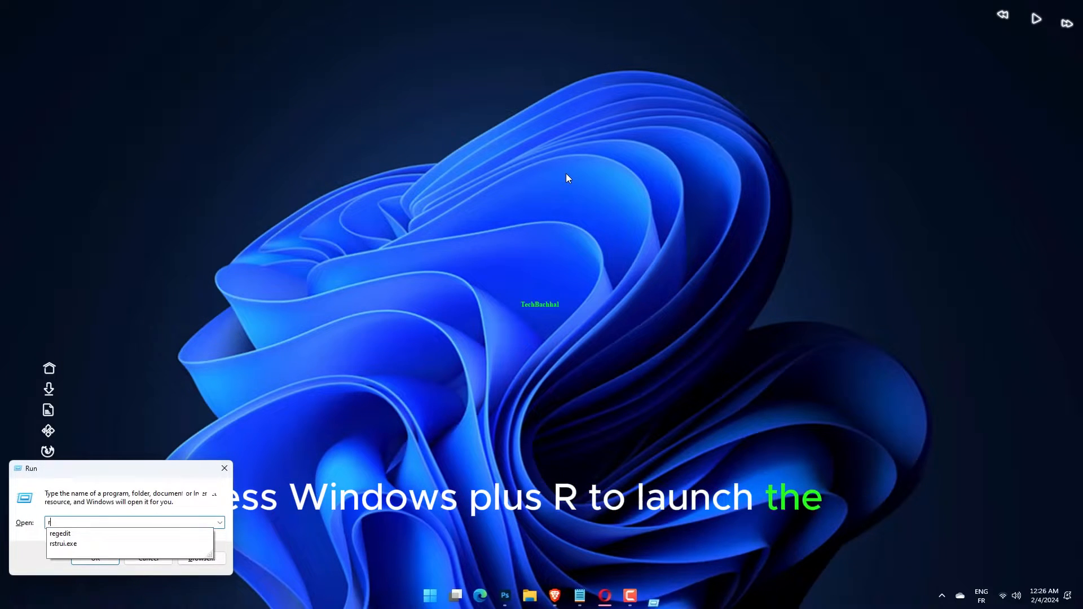
pyautogui.write('ege')
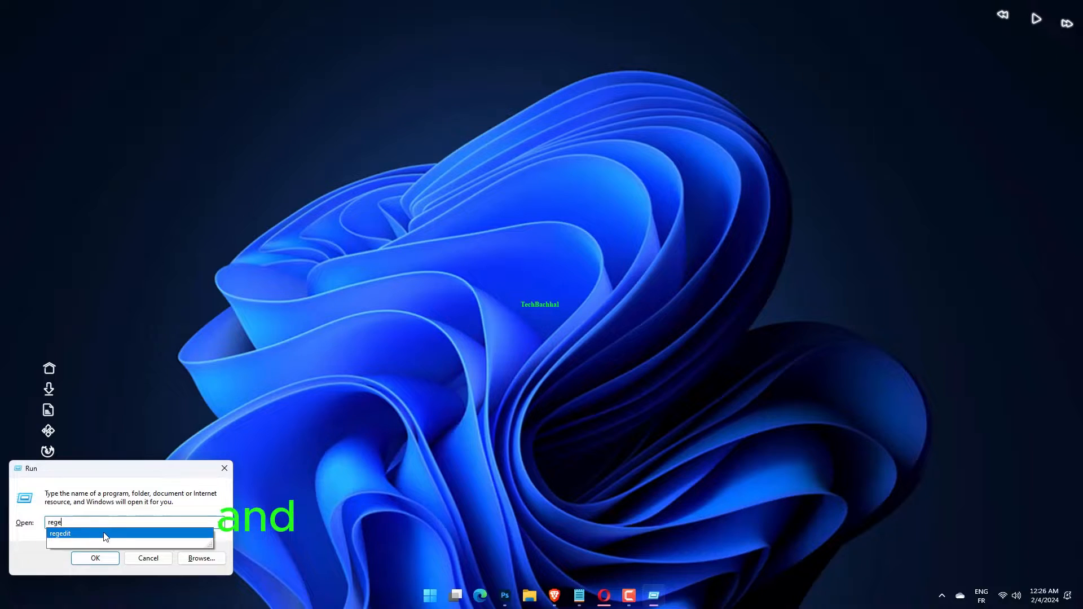
pyautogui.click(95, 558)
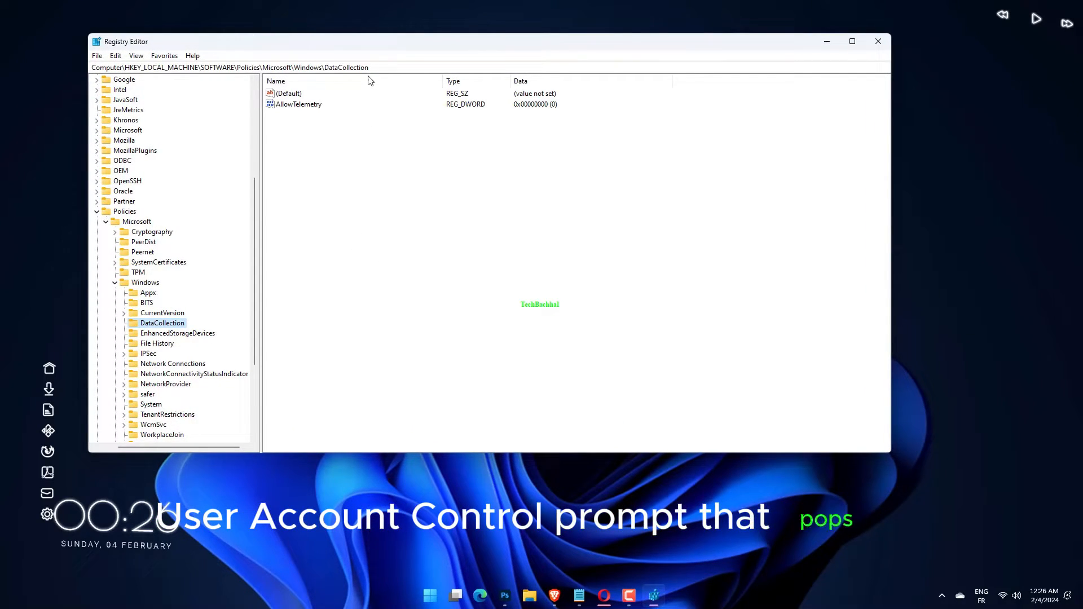
# At HKLM\SYSTEM\CurrentControlSet\Control\Lsa, confirm everyoneincludesanonymous holds value 0.
pyautogui.click(241, 67)
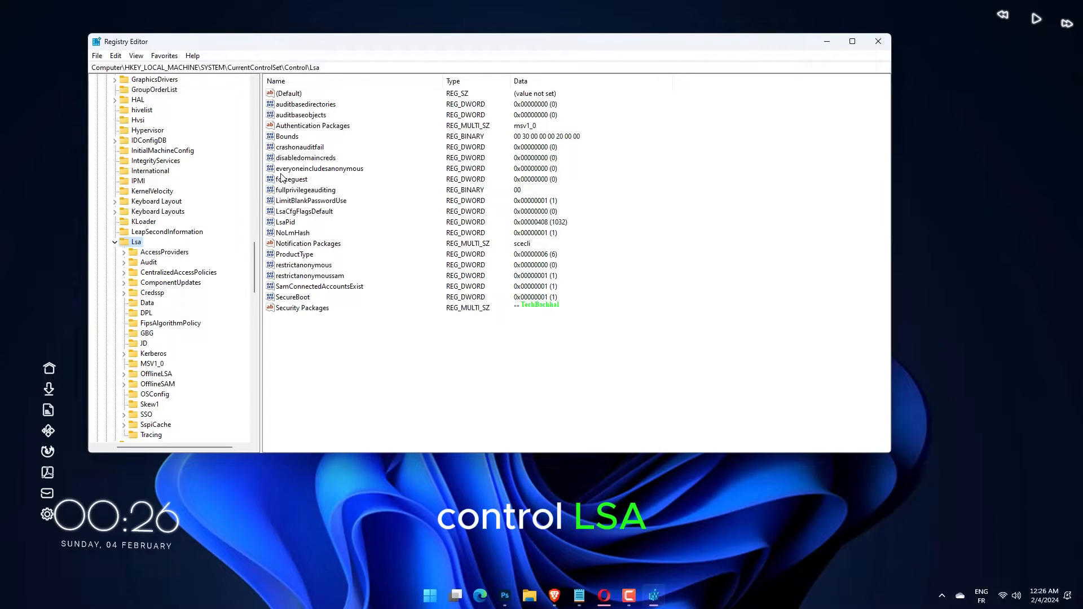
pyautogui.doubleClick(319, 168)
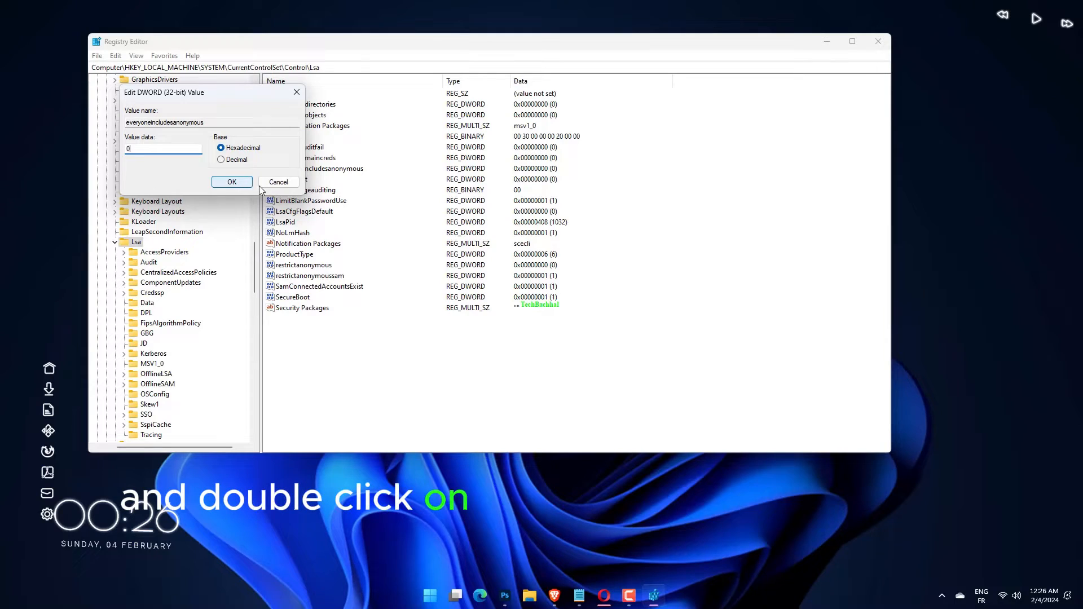
pyautogui.click(231, 182)
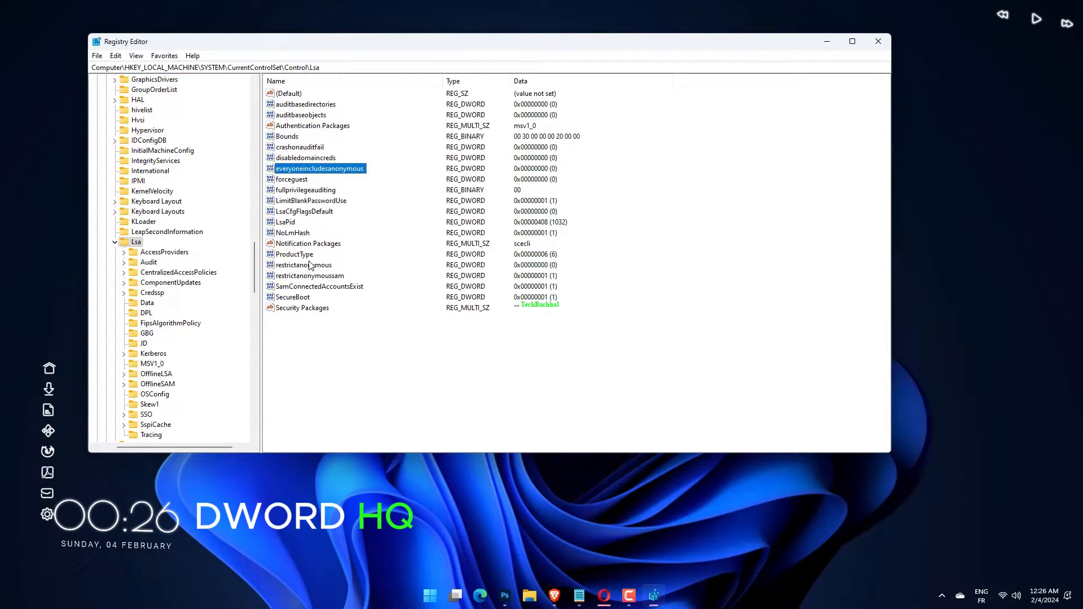
# Confirm restrictanonymous holds value 0 without changing it, then close Registry Editor.
pyautogui.click(303, 264)
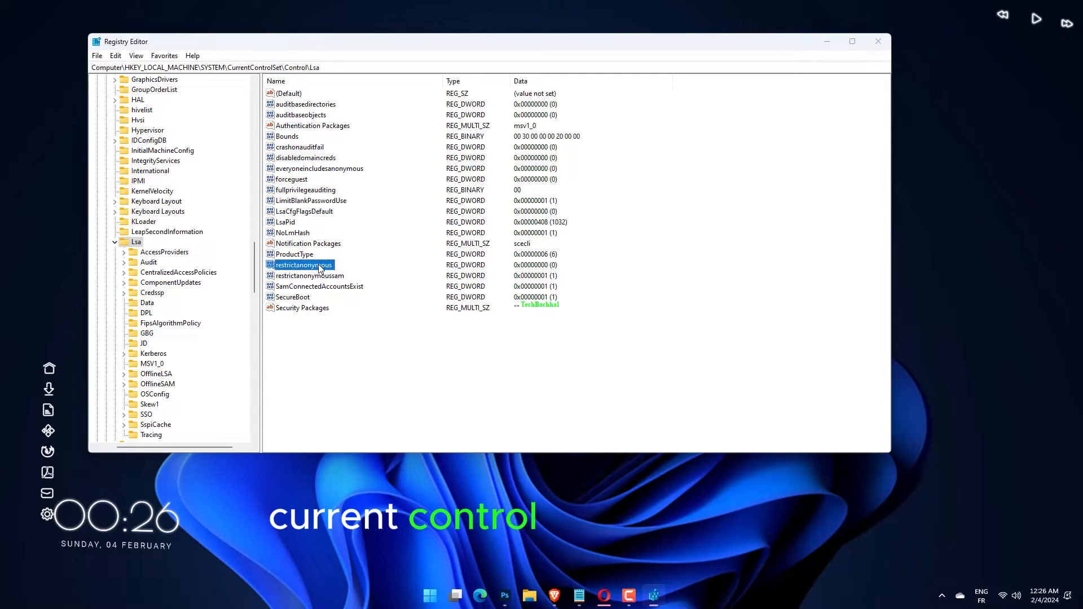
pyautogui.doubleClick(304, 264)
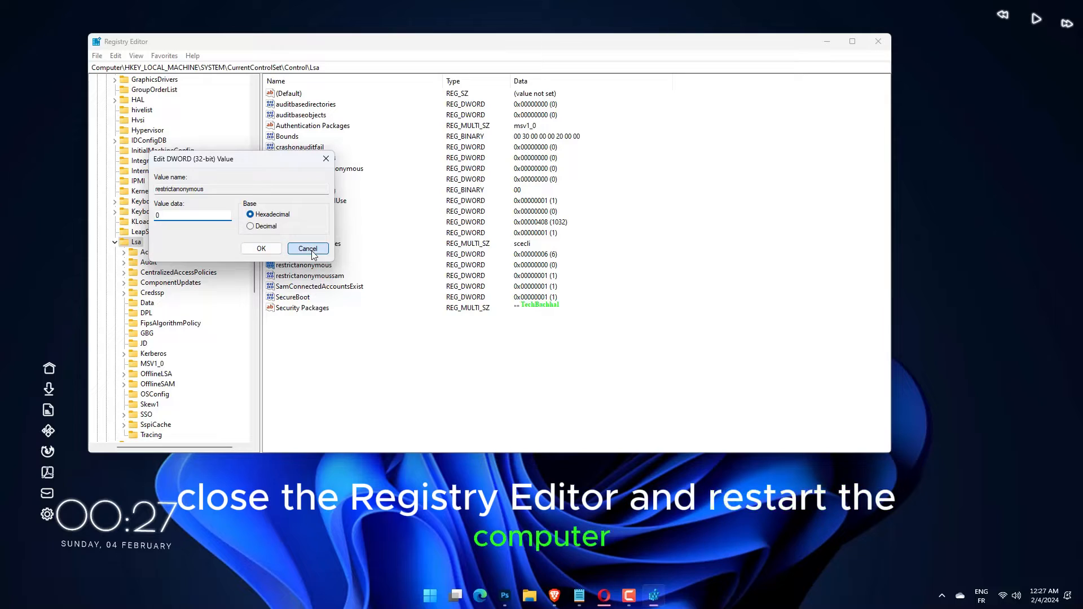
pyautogui.click(307, 249)
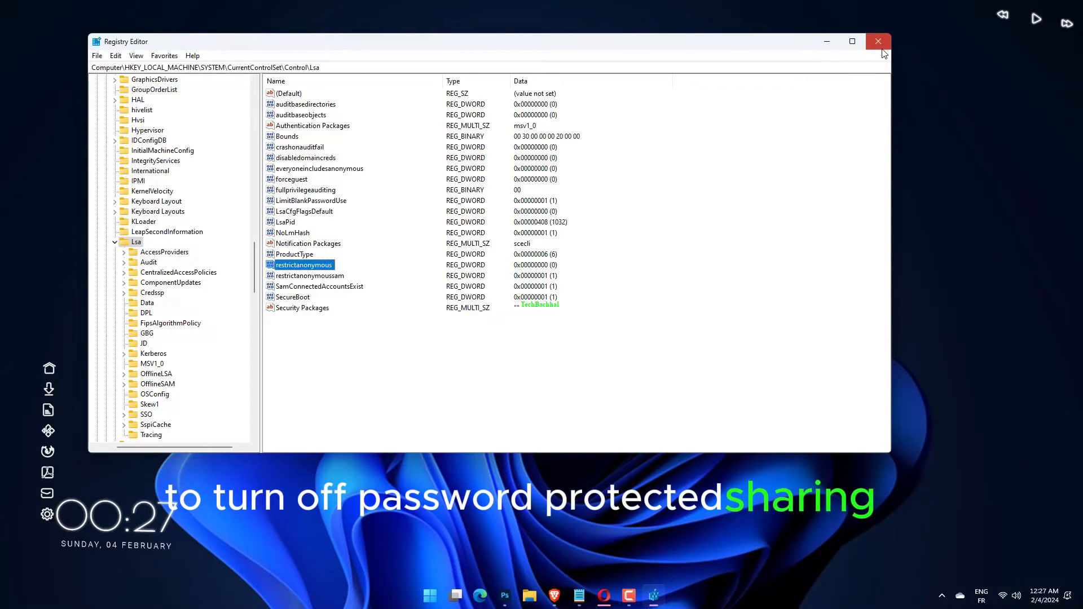
pyautogui.click(877, 42)
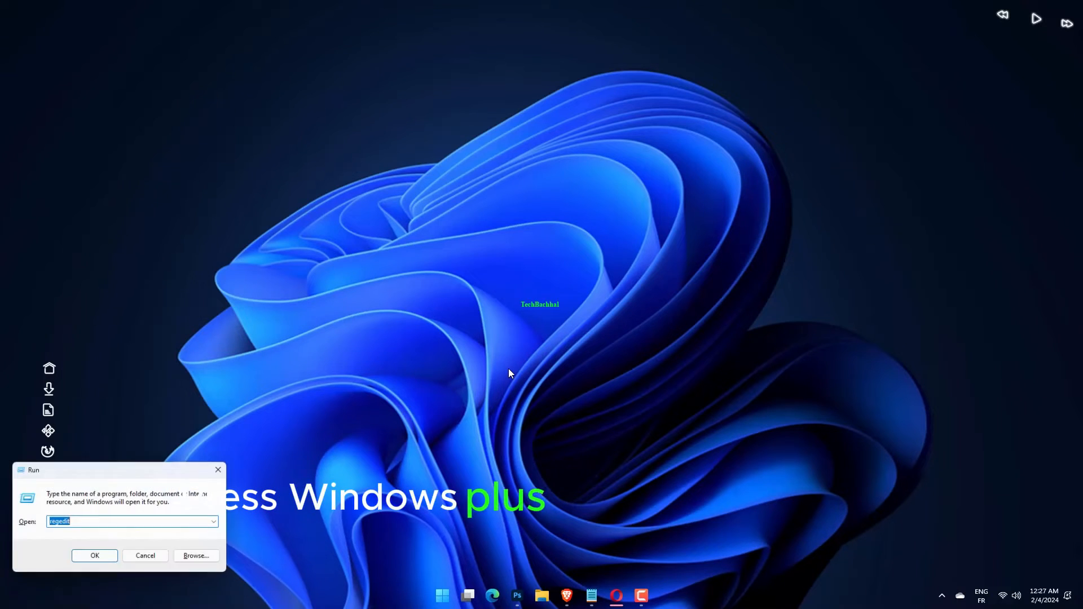
# Launch Local Users and Groups by running lusrmgr.msc.
pyautogui.write('lusrmgr.msc')
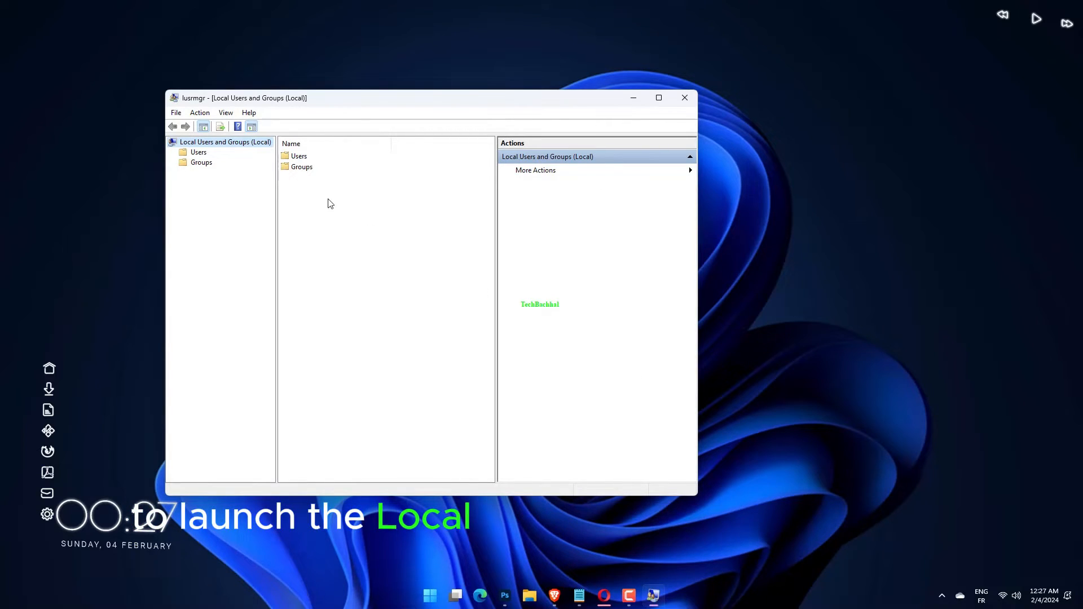
# List the local accounts under Users and bring up the Guest account's Properties.
pyautogui.click(298, 156)
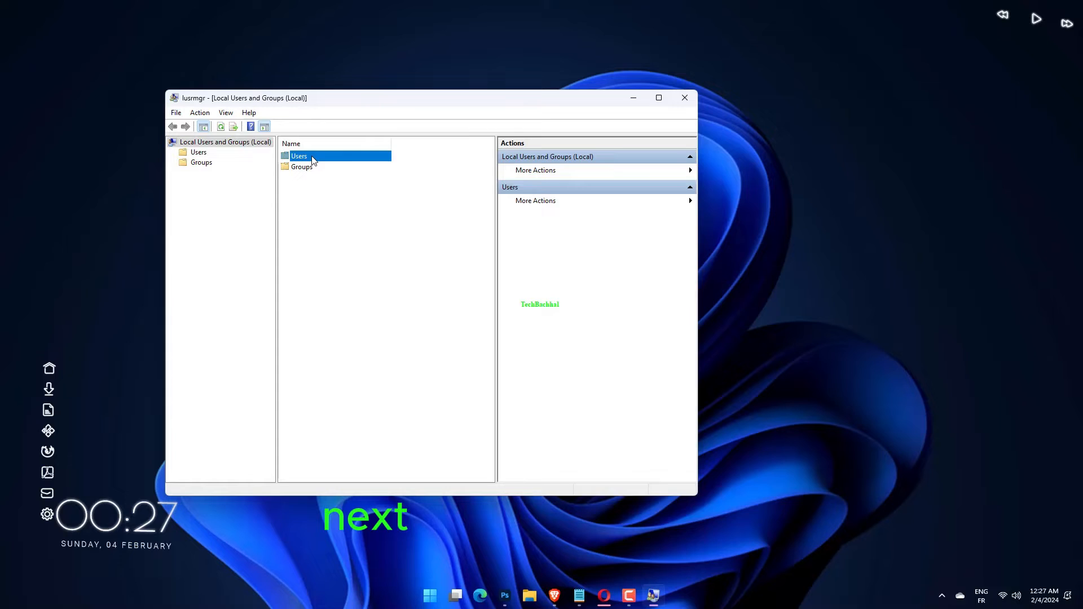
pyautogui.doubleClick(298, 156)
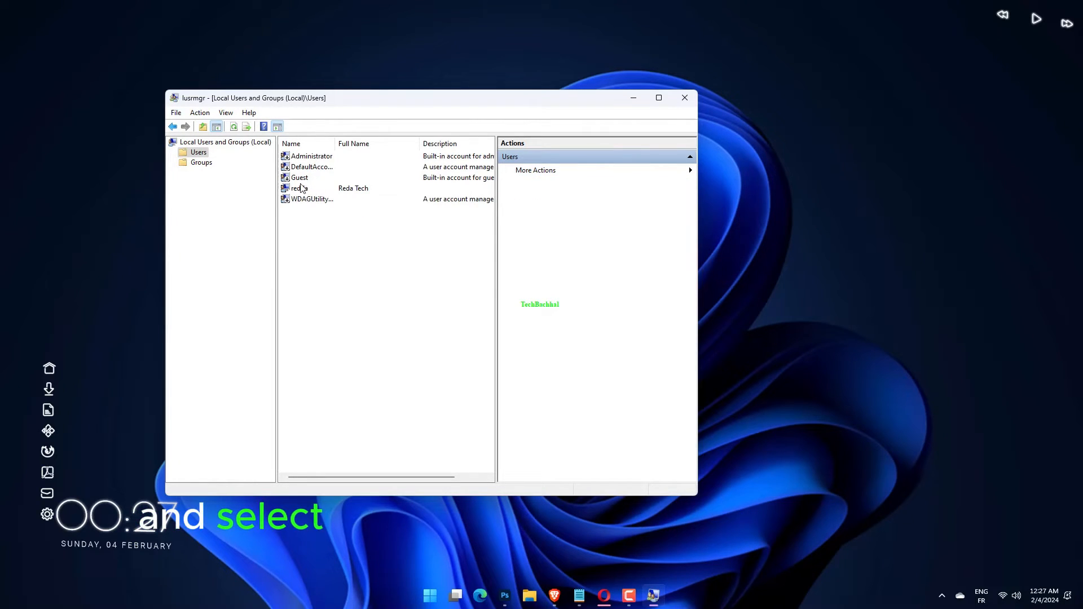
pyautogui.rightClick(298, 177)
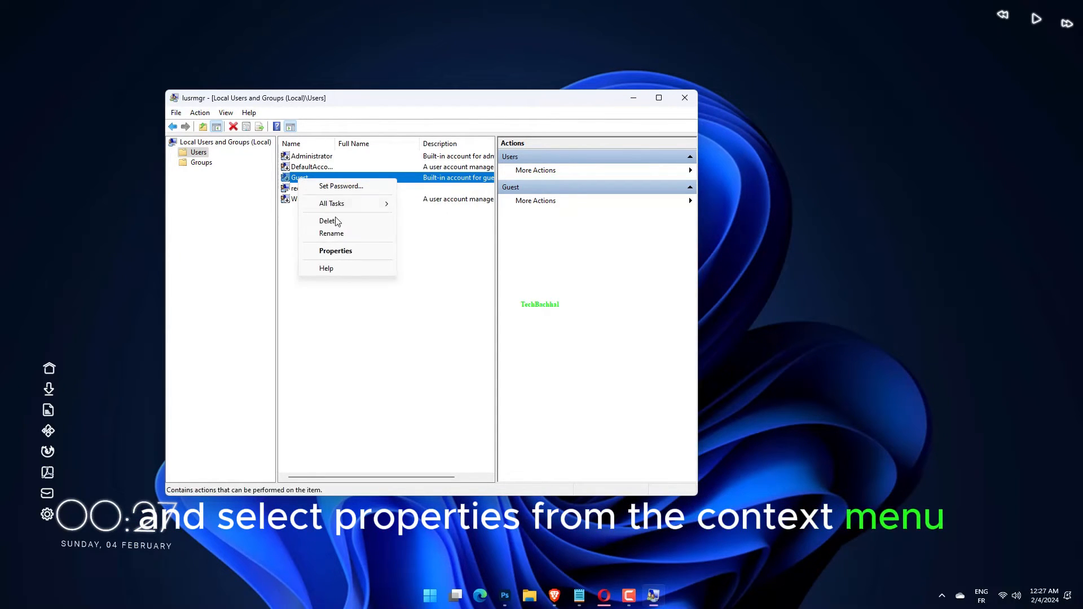
pyautogui.moveTo(335, 250)
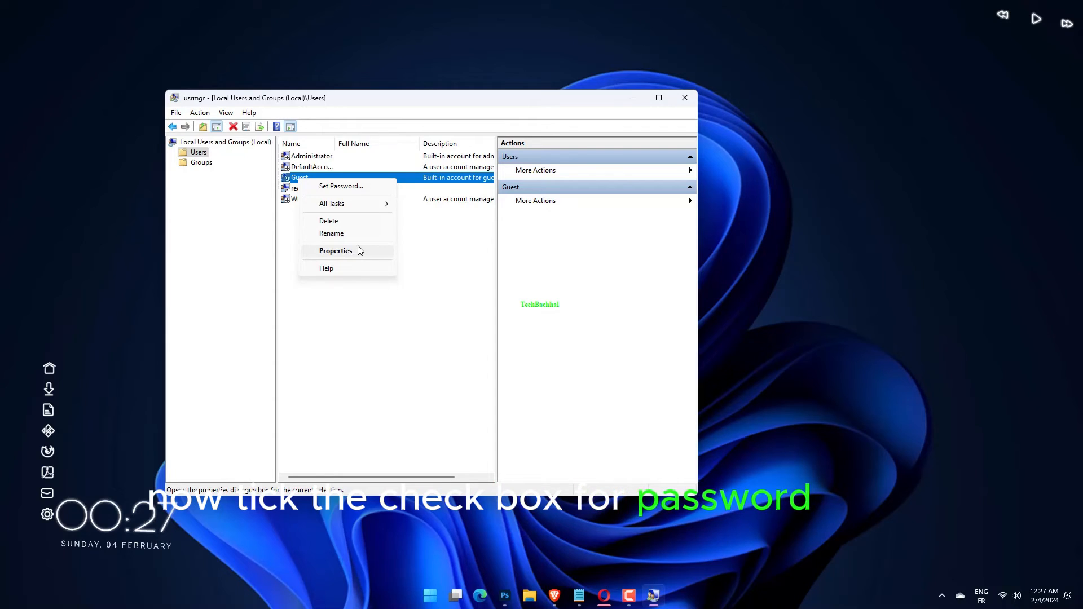
pyautogui.click(335, 251)
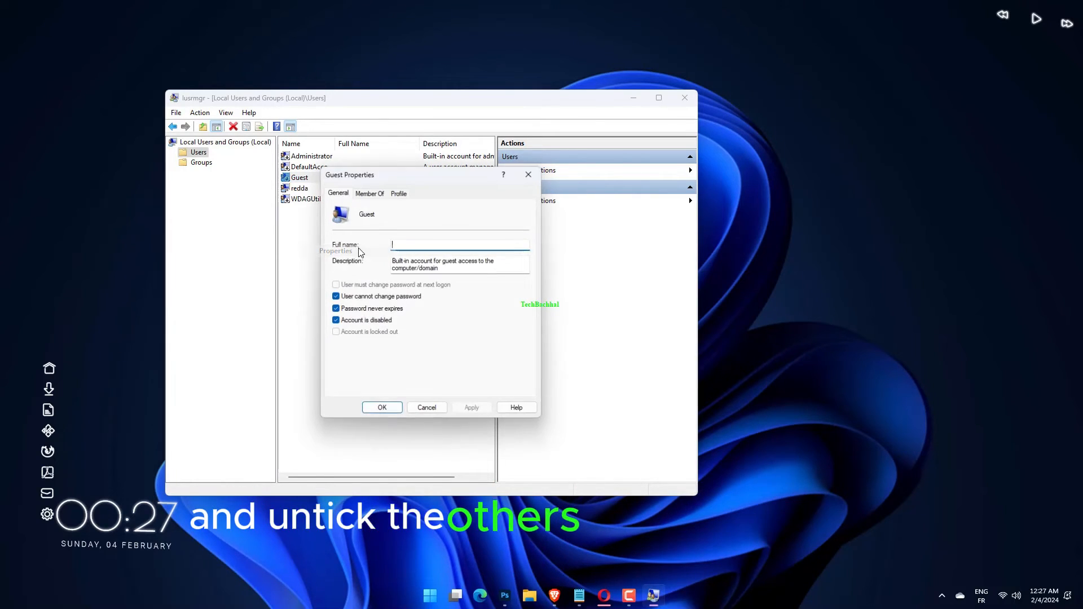